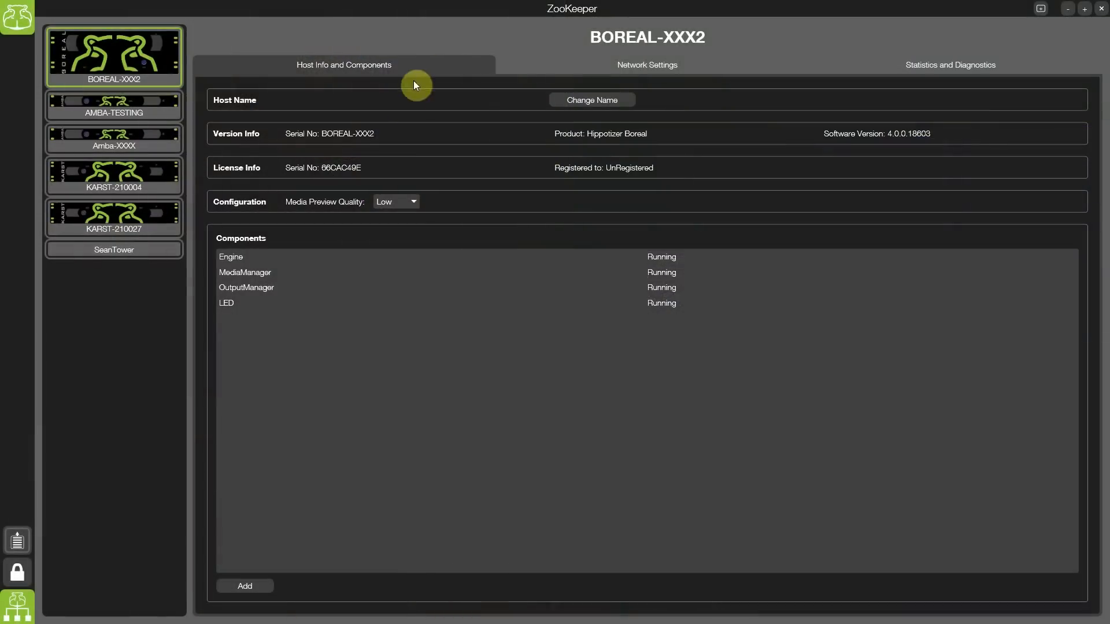
Step: Review BOREAL's Network Settings, then return to the home screen with the Bank 1 grid
left_click(645, 64)
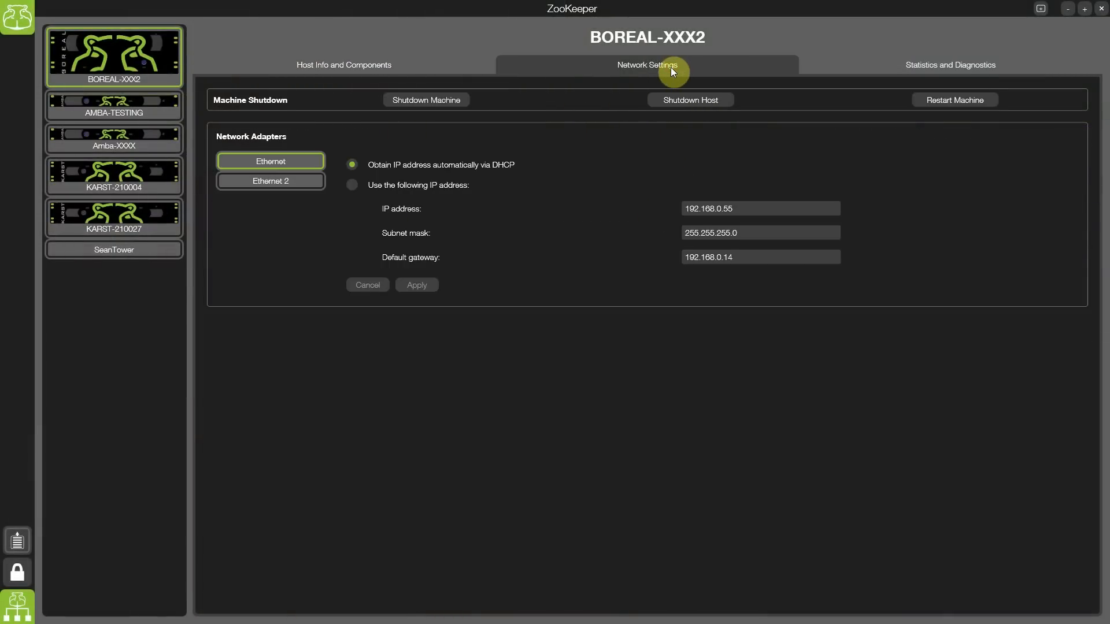
left_click(950, 64)
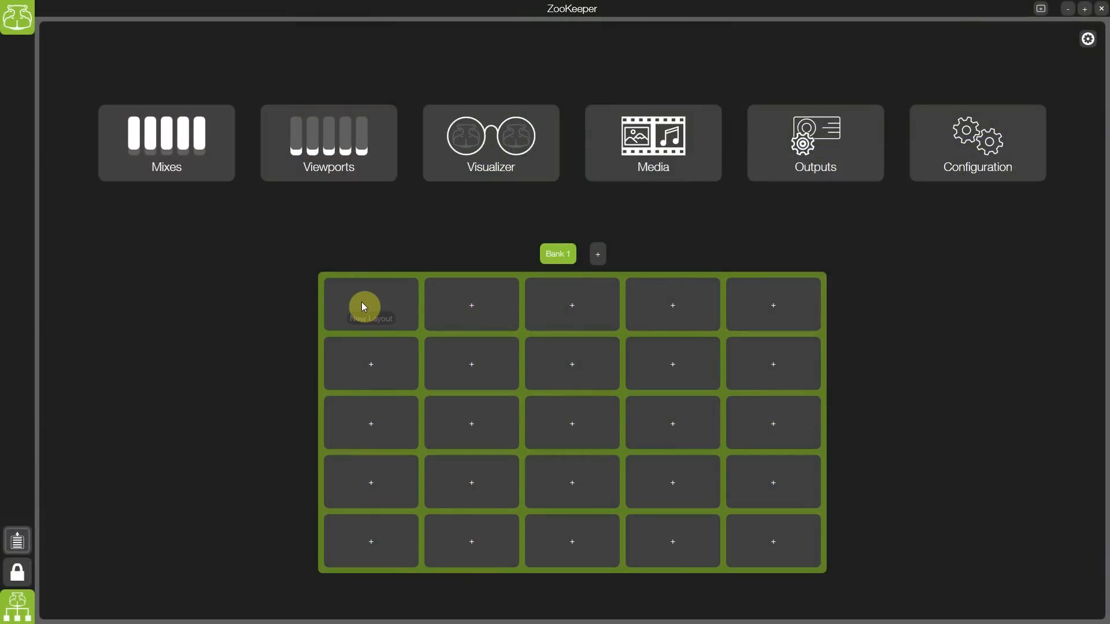
Step: Open the first Bank 1 slot as an empty layout with the connected-hosts list shown
left_click(370, 304)
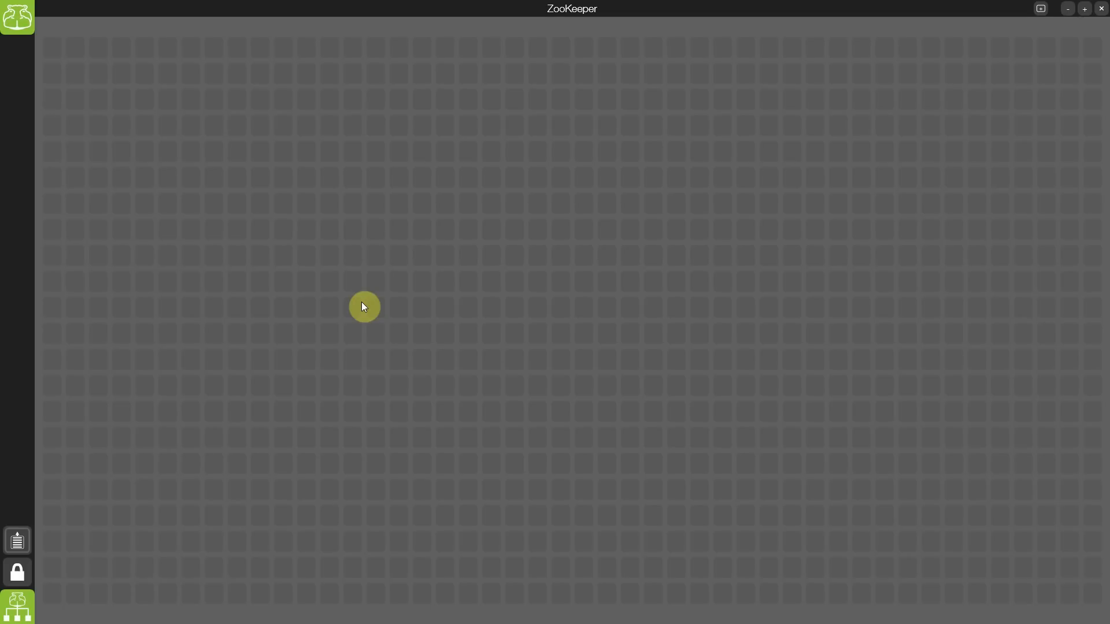
mouse_move(180, 517)
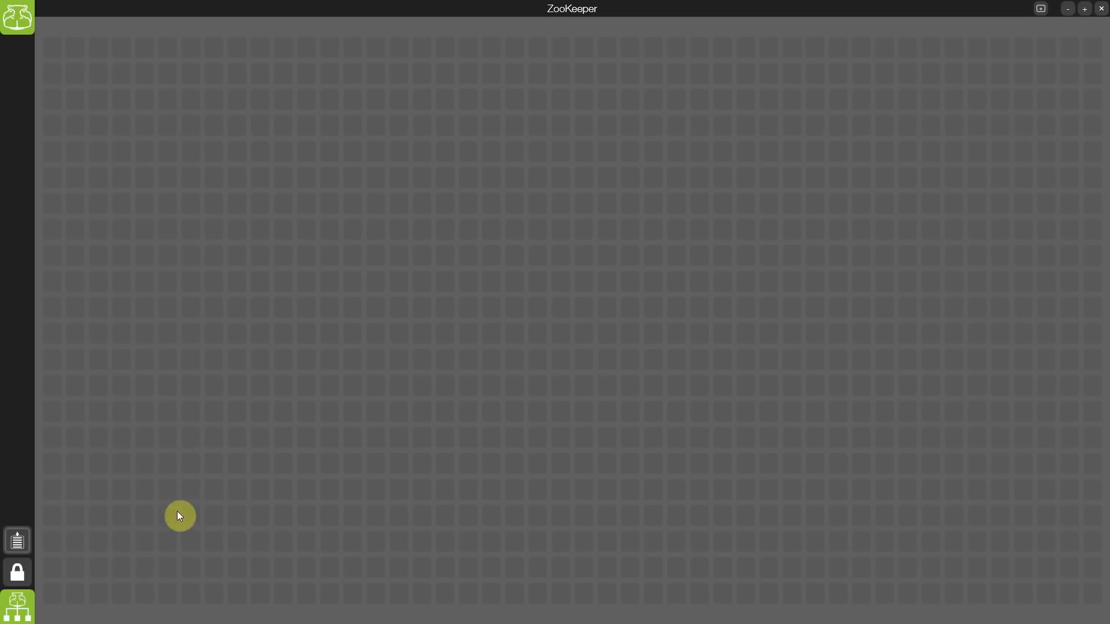
left_click(16, 606)
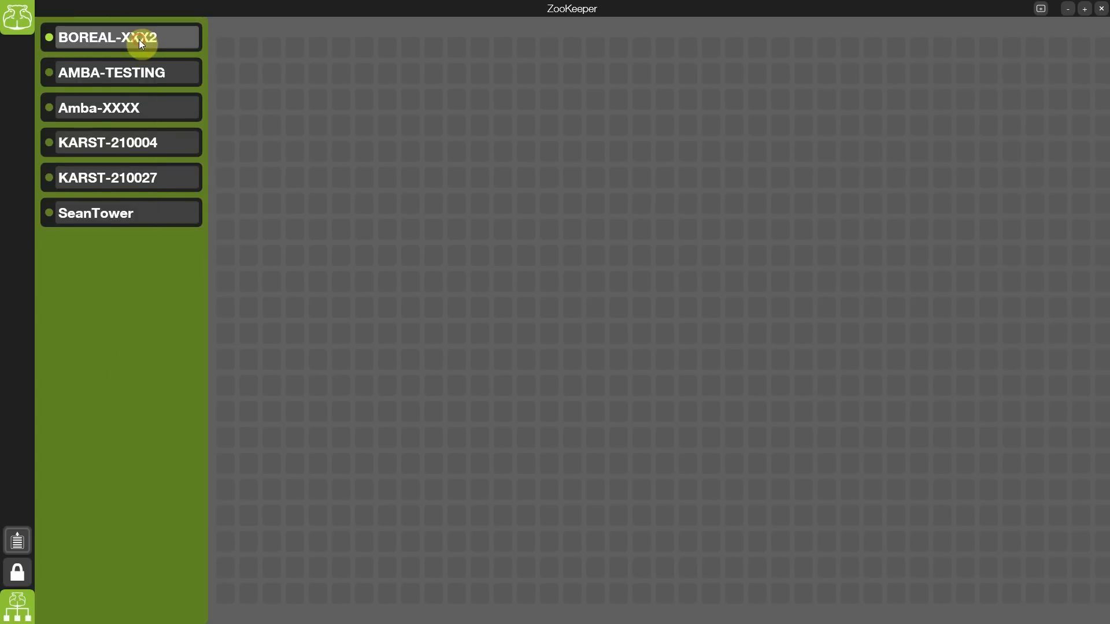
Step: Expand BOREAL-XXX2 > Engine > Mix0 > Layer1 and pick its Colour controls after adding transport and level/effect panels
left_click(120, 37)
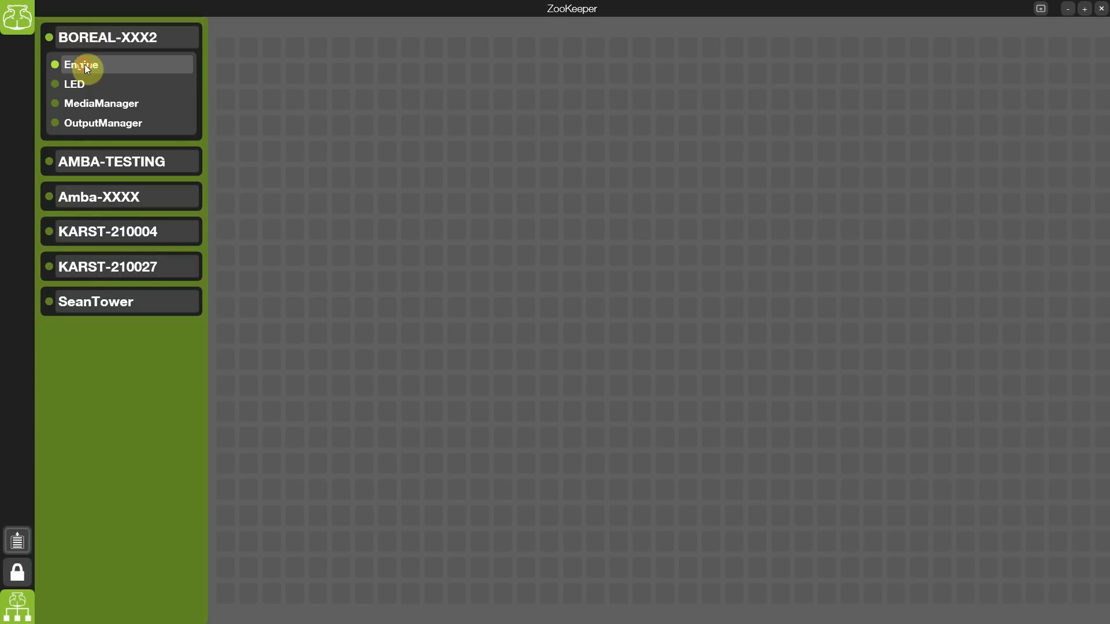
left_click(81, 65)
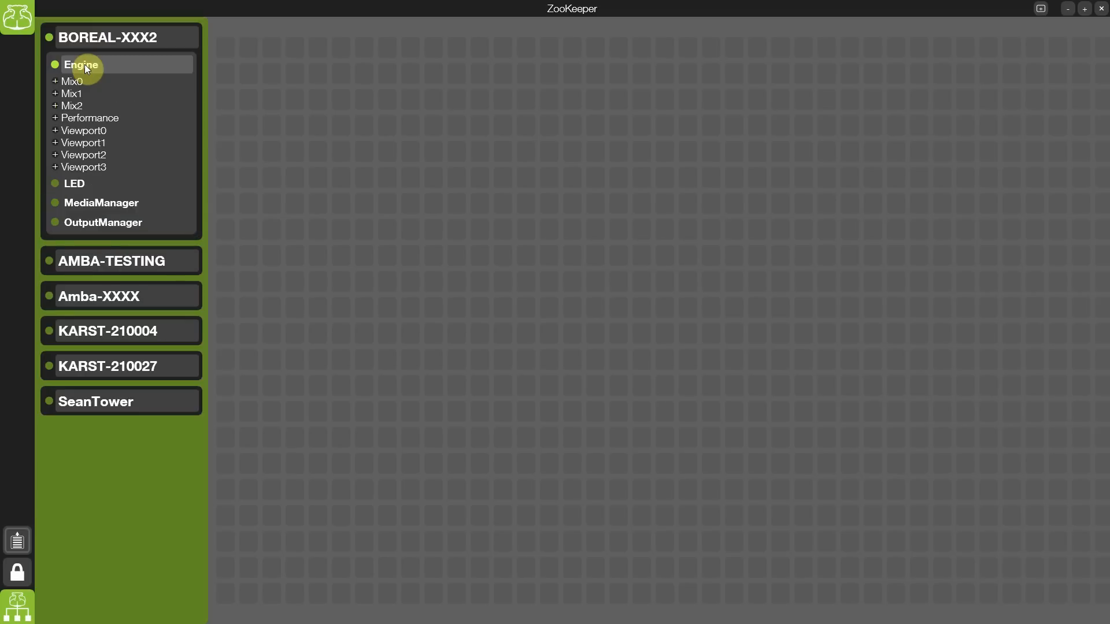
left_click(56, 81)
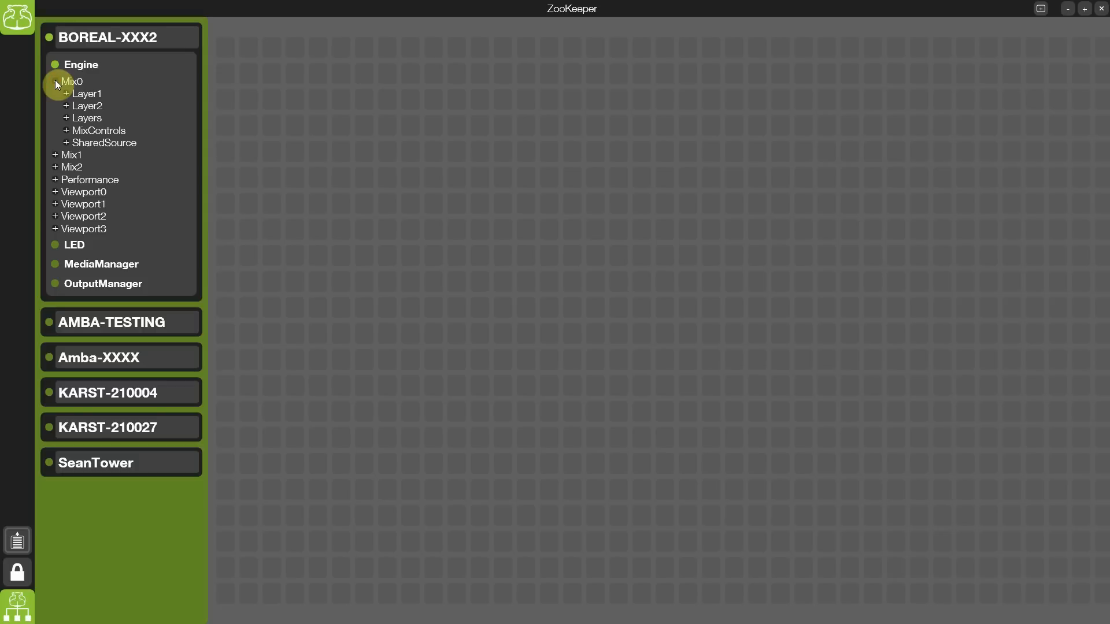
left_click(57, 81)
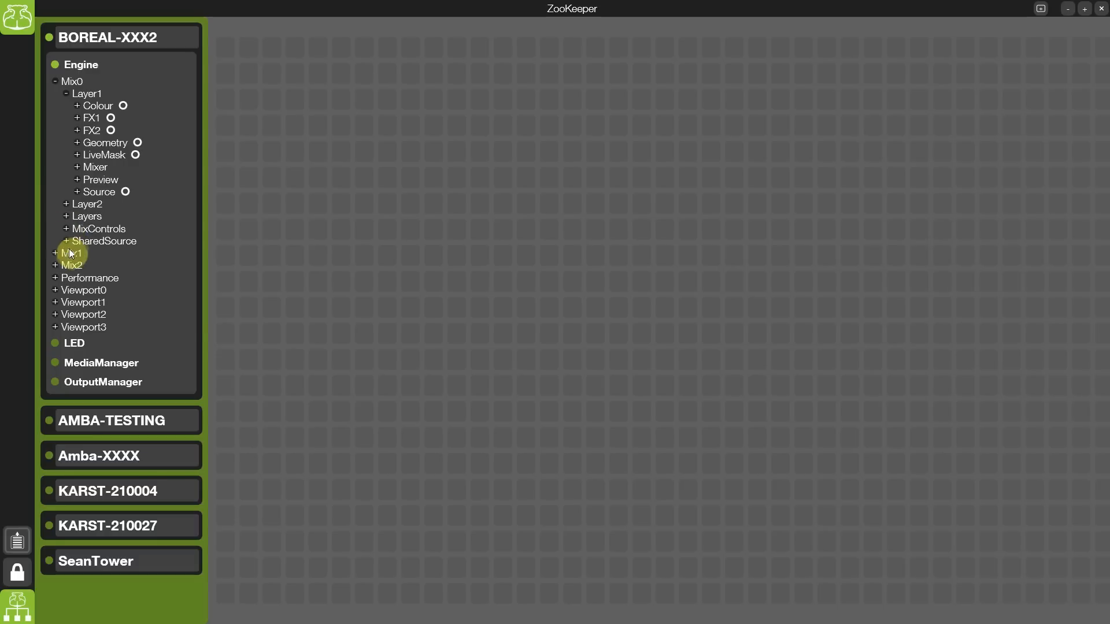
mouse_move(145, 221)
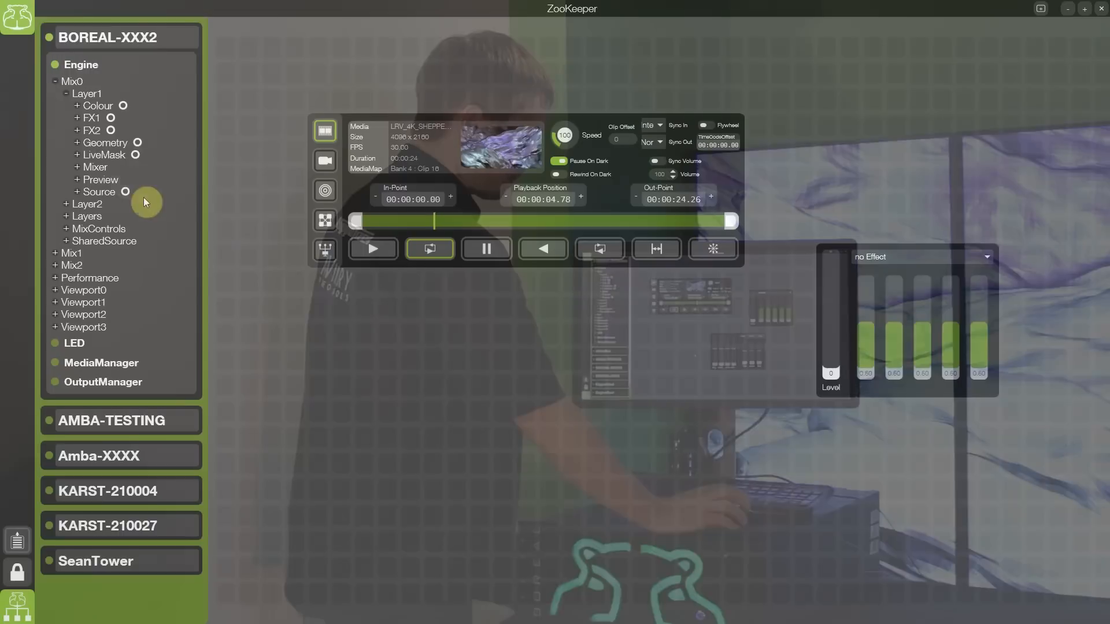
left_click(98, 105)
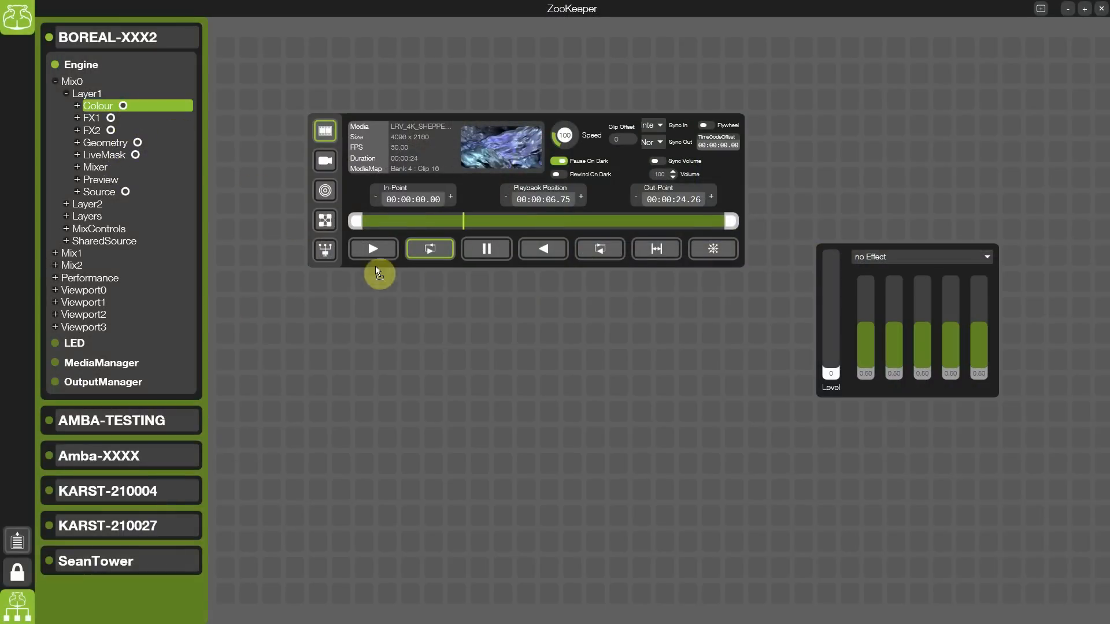
Step: Place the Colour panel, lock the layout as 'New Layout', and return home to see its Bank 1 thumbnail
left_click(18, 602)
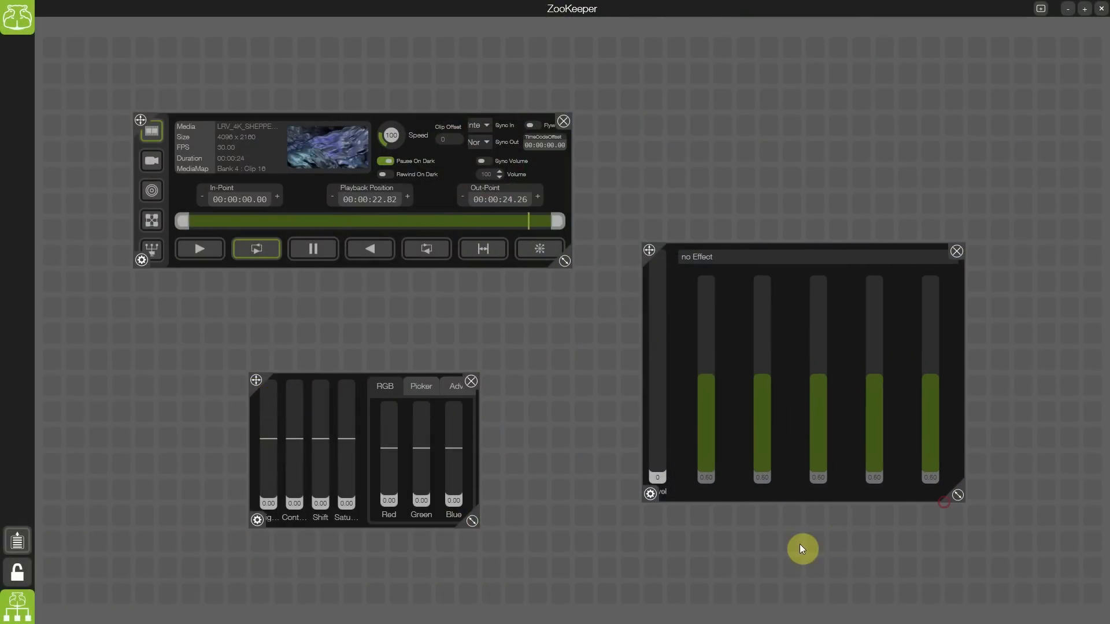
left_click(17, 572)
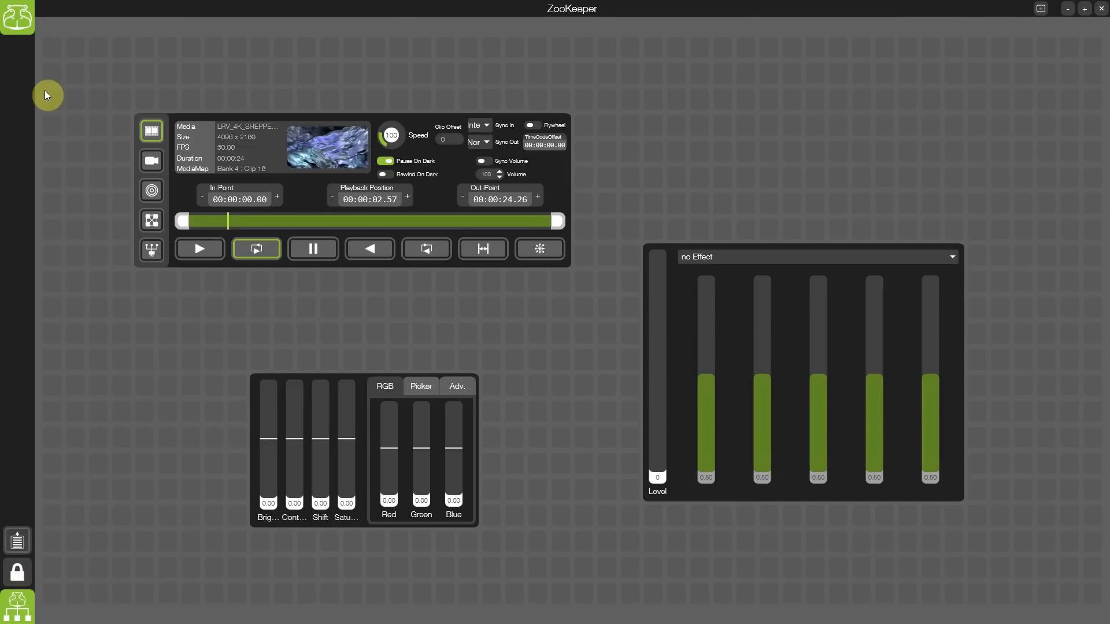
left_click(16, 15)
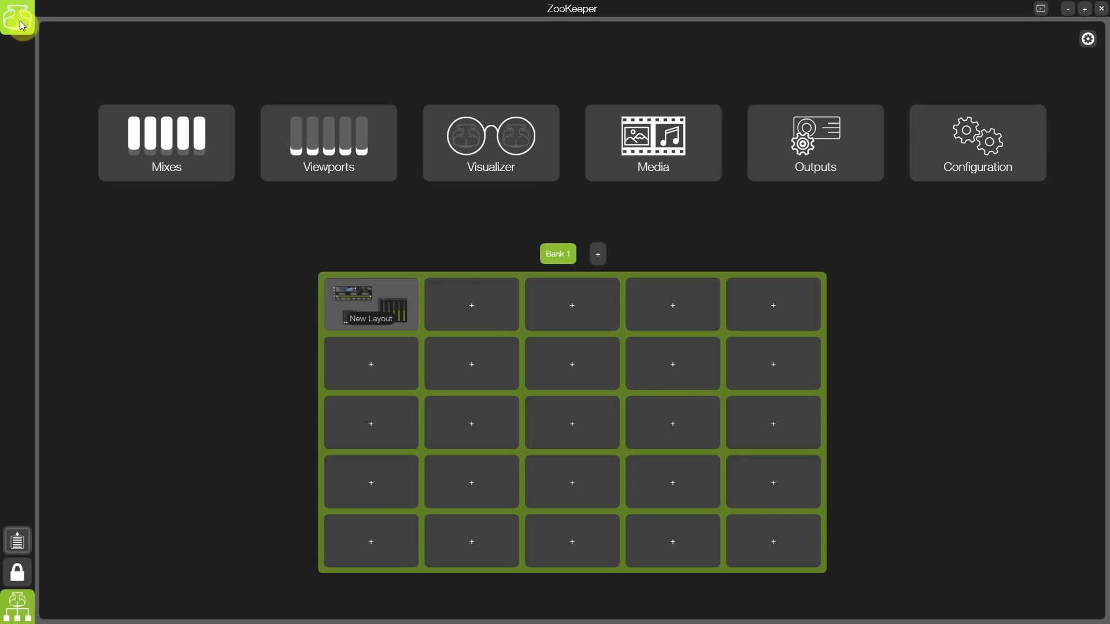